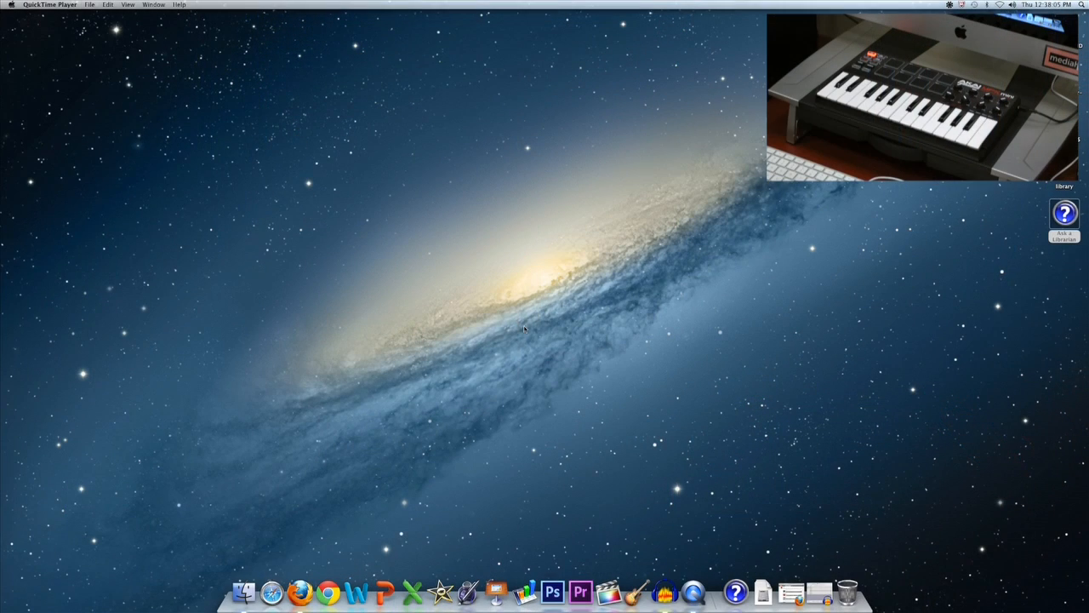
{"action": "mouse_move", "coordinate": [616, 494]}
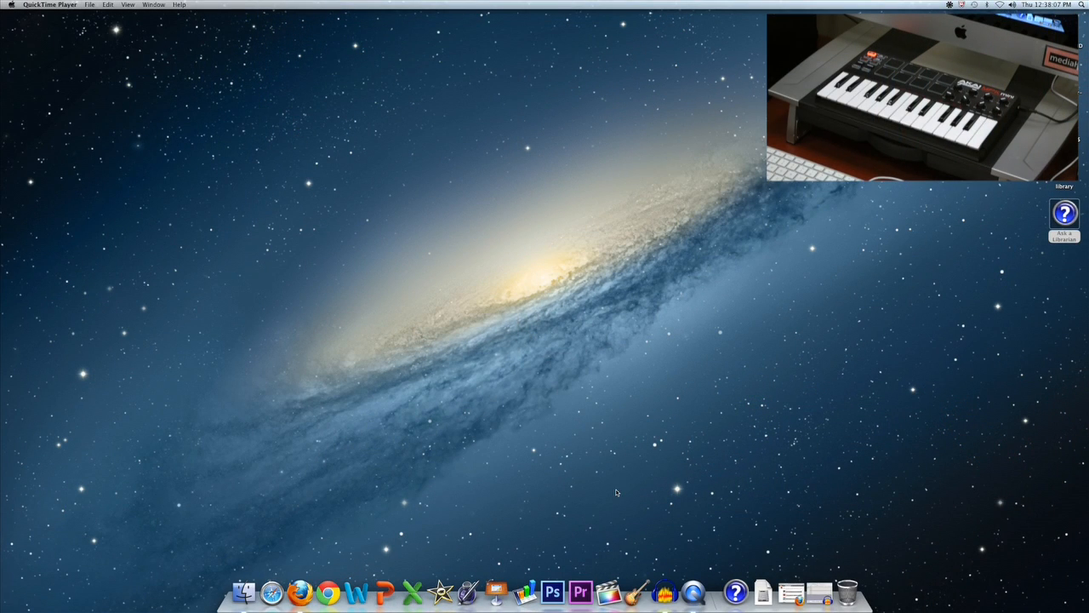
{"action": "mouse_move", "coordinate": [637, 590]}
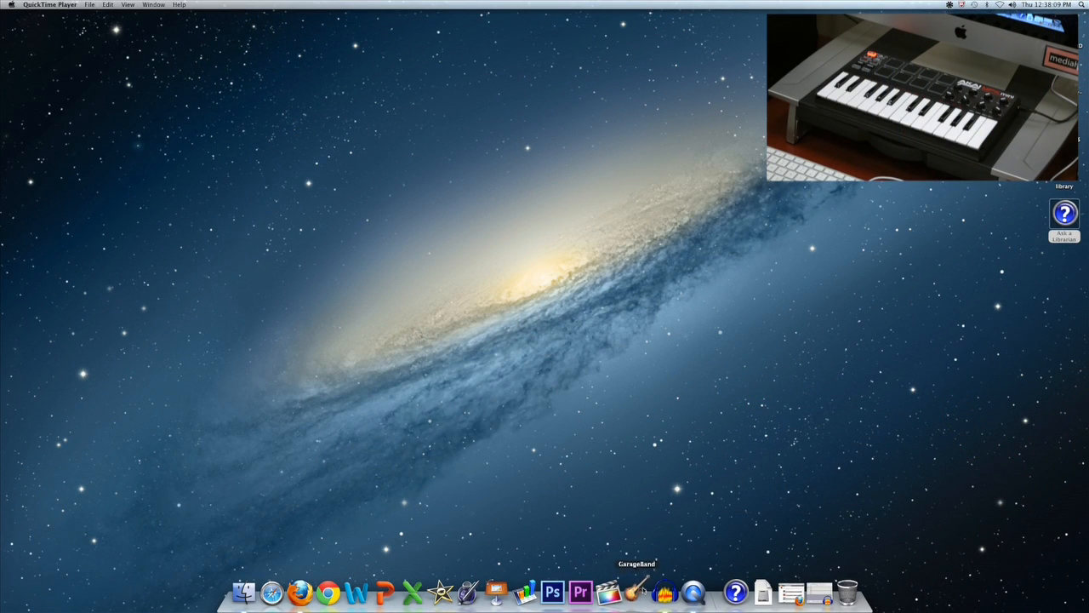
Step: Launch GarageBand from the Dock to bring up the existing song project
{"action": "left_click", "coordinate": [633, 590]}
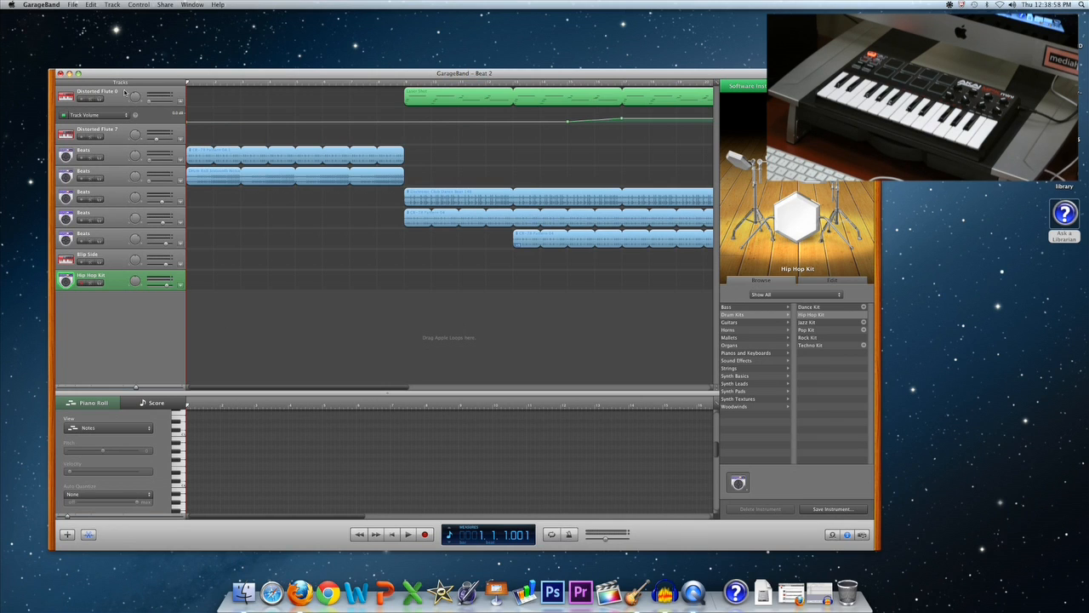
{"action": "mouse_move", "coordinate": [590, 170]}
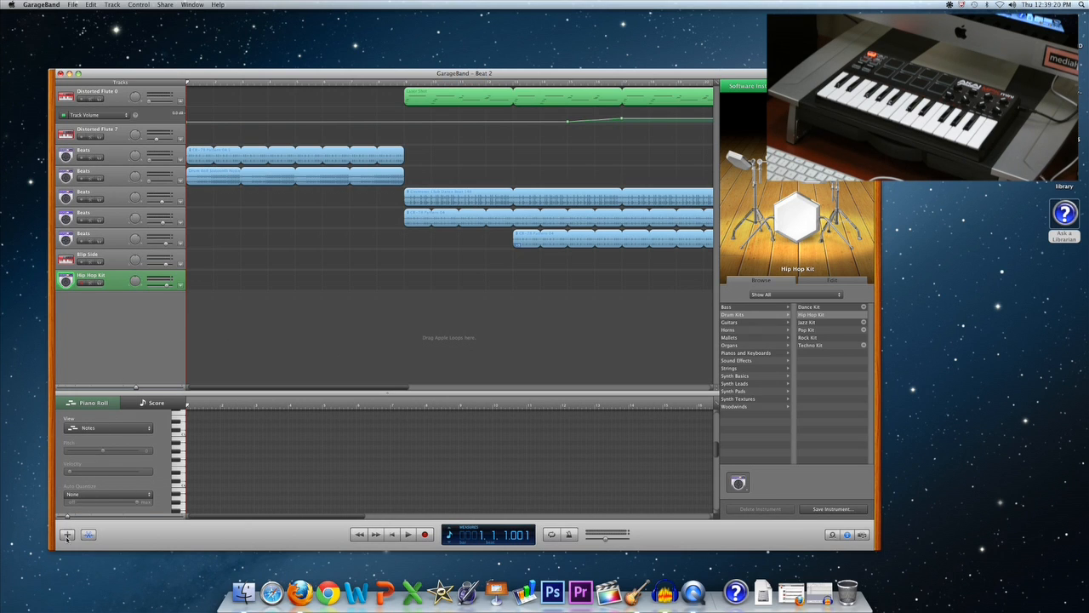
{"action": "mouse_move", "coordinate": [156, 310]}
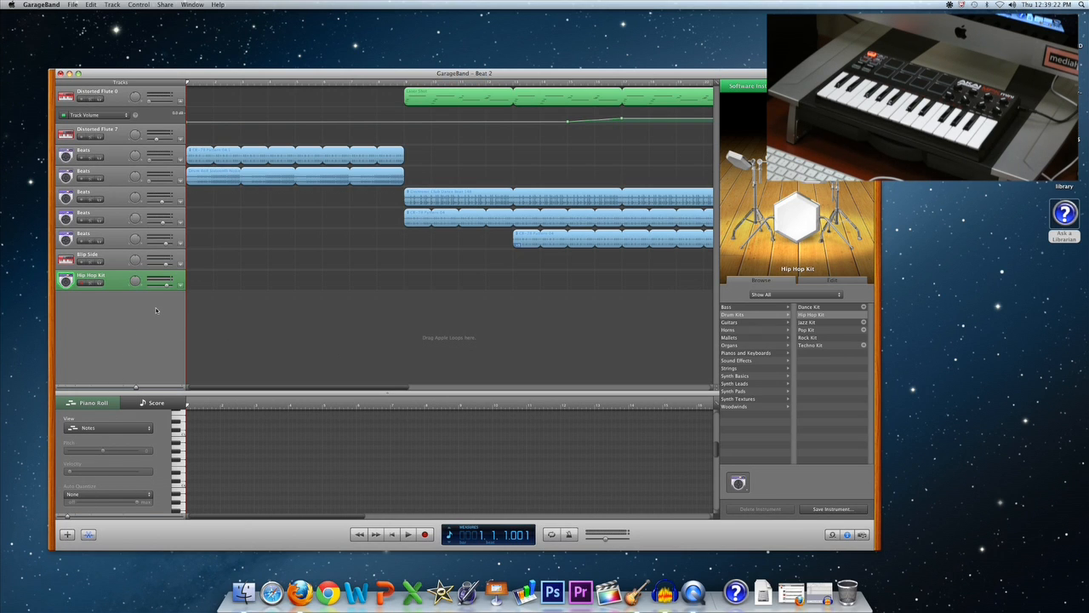
{"action": "left_click", "coordinate": [408, 534]}
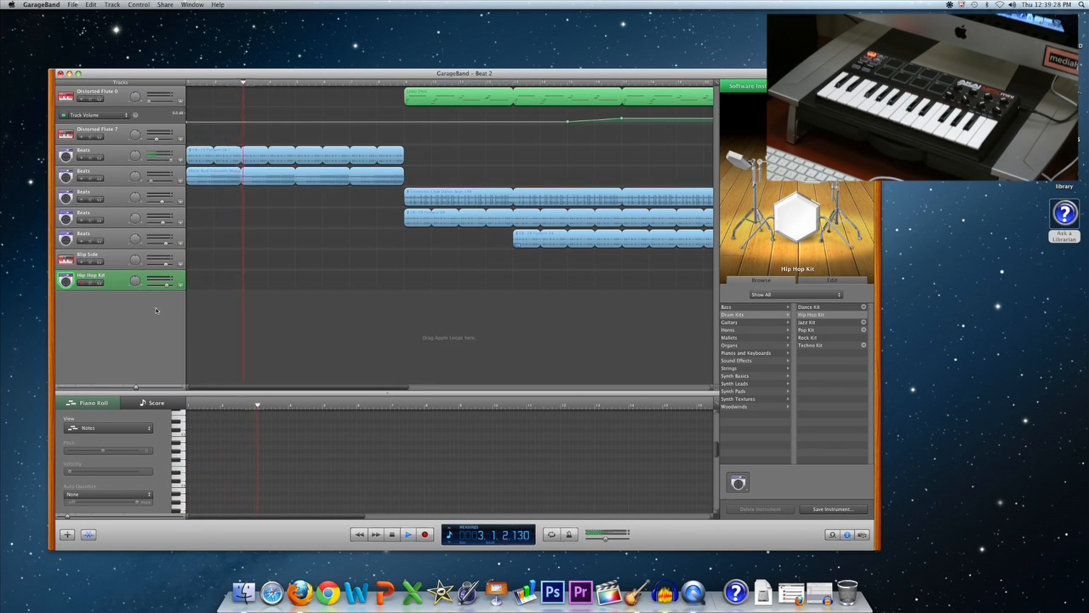
{"action": "left_click", "coordinate": [408, 534]}
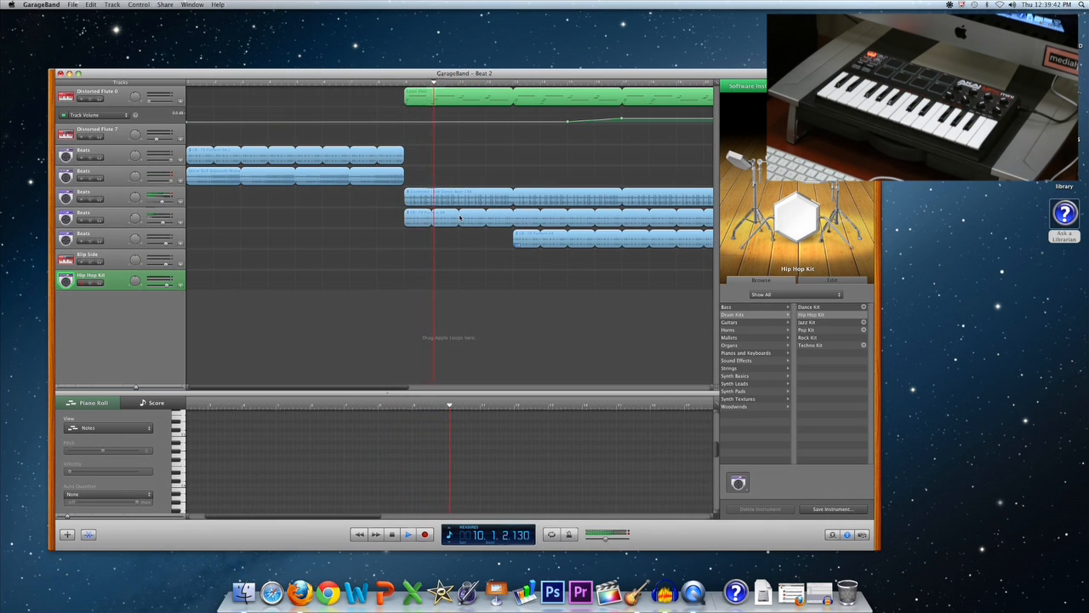
{"action": "left_click", "coordinate": [409, 535]}
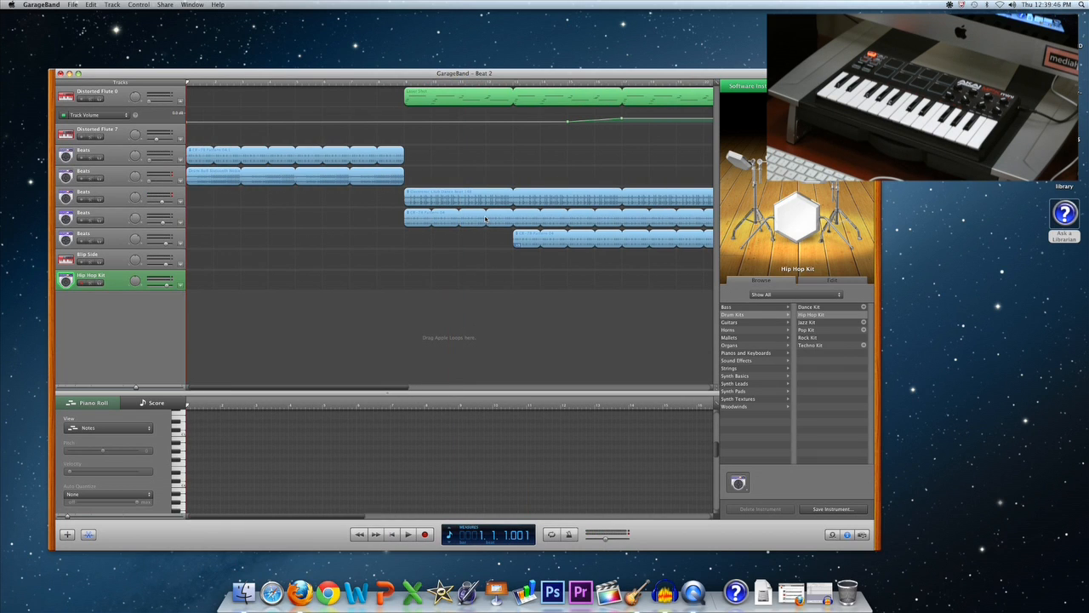
{"action": "mouse_move", "coordinate": [337, 237]}
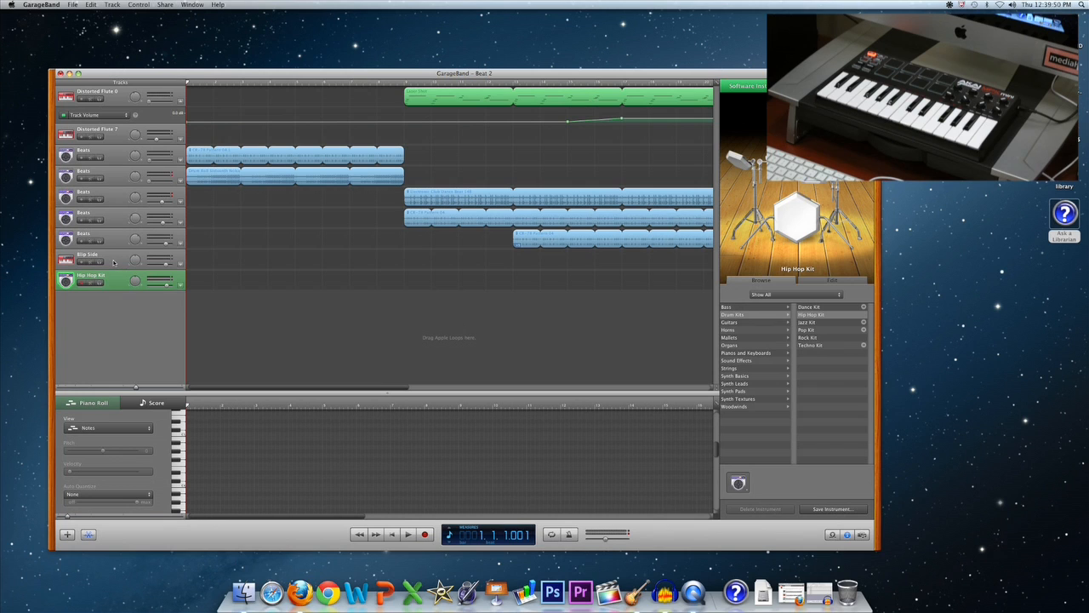
Step: Add a new Software Instrument track with a synth lead from the Library
{"action": "left_click", "coordinate": [89, 259]}
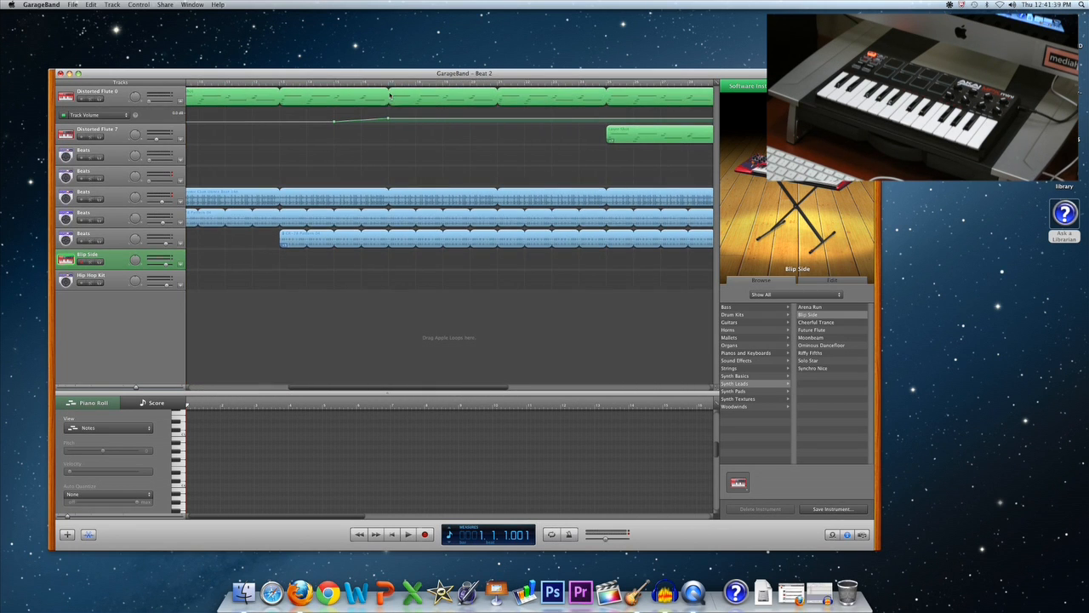
{"action": "left_click", "coordinate": [95, 96]}
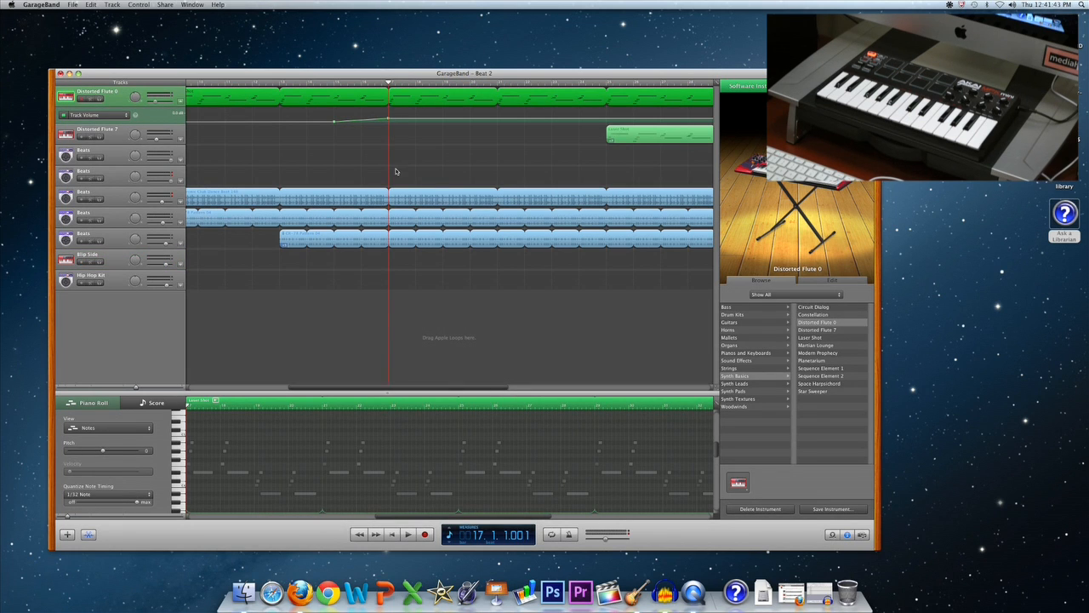
{"action": "left_click", "coordinate": [89, 259]}
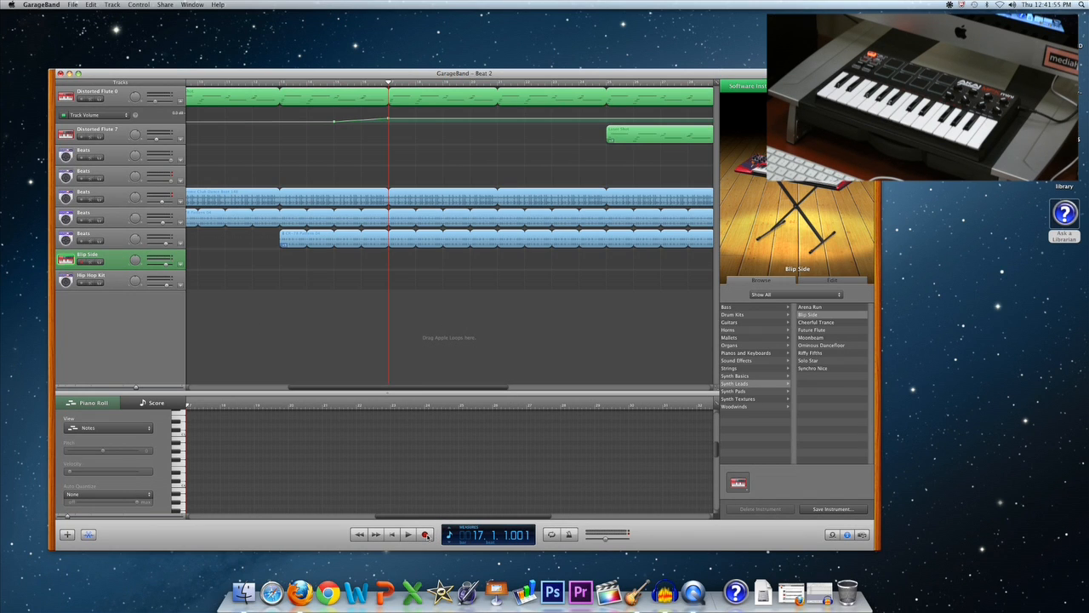
{"action": "left_click", "coordinate": [425, 534]}
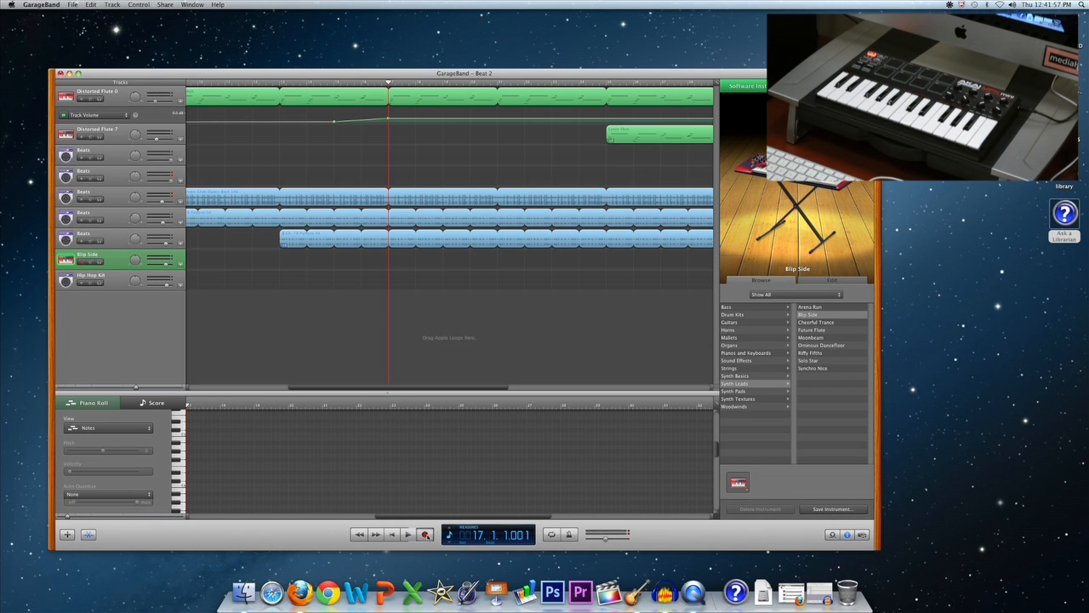
Step: Record the synth part live, creating a green region from bar 17 onward
{"action": "left_click", "coordinate": [409, 534]}
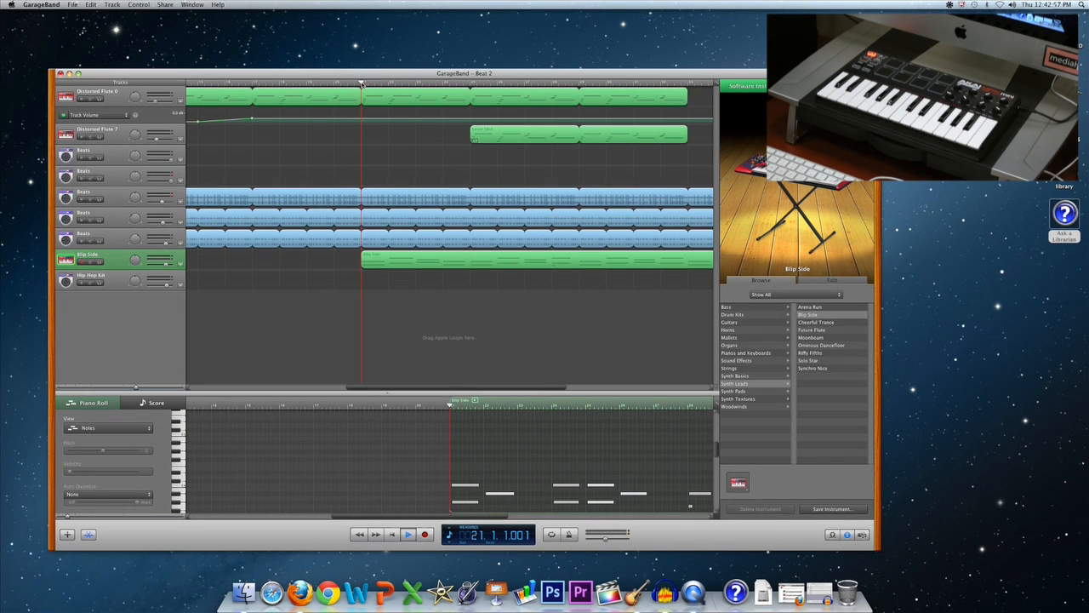
{"action": "left_click", "coordinate": [408, 535]}
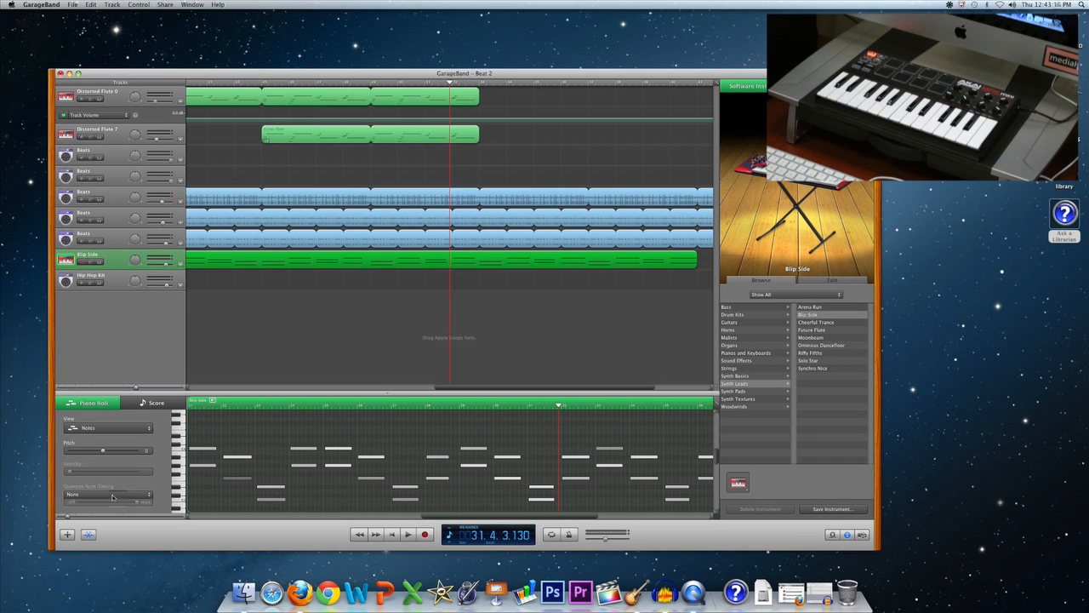
Step: Quantize the synth region's notes from the Quantize Note Timing pop-up, trying a second note value
{"action": "left_click", "coordinate": [109, 494]}
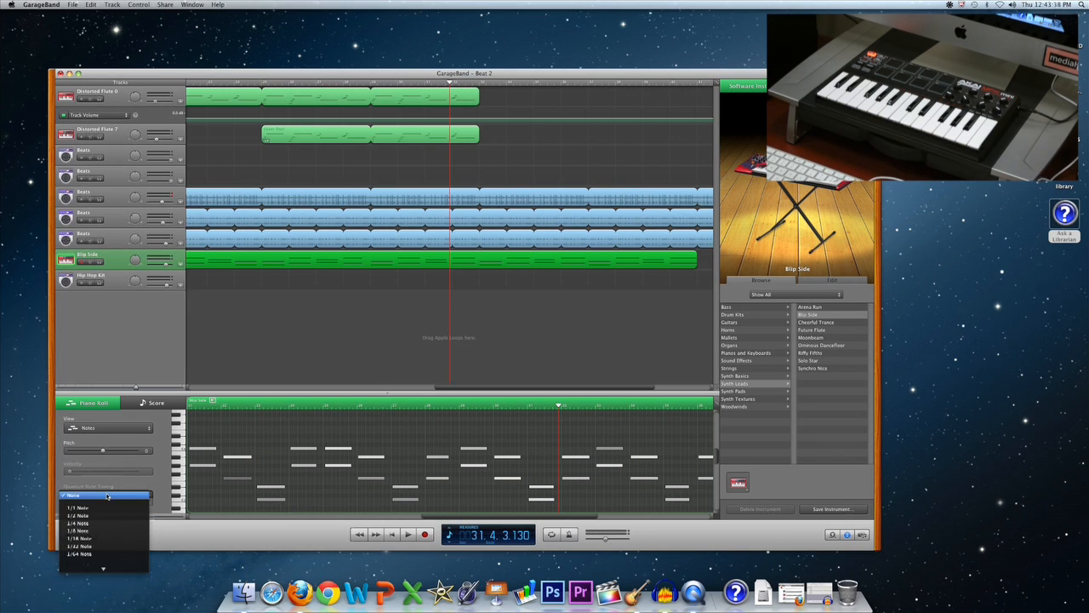
{"action": "mouse_move", "coordinate": [101, 514]}
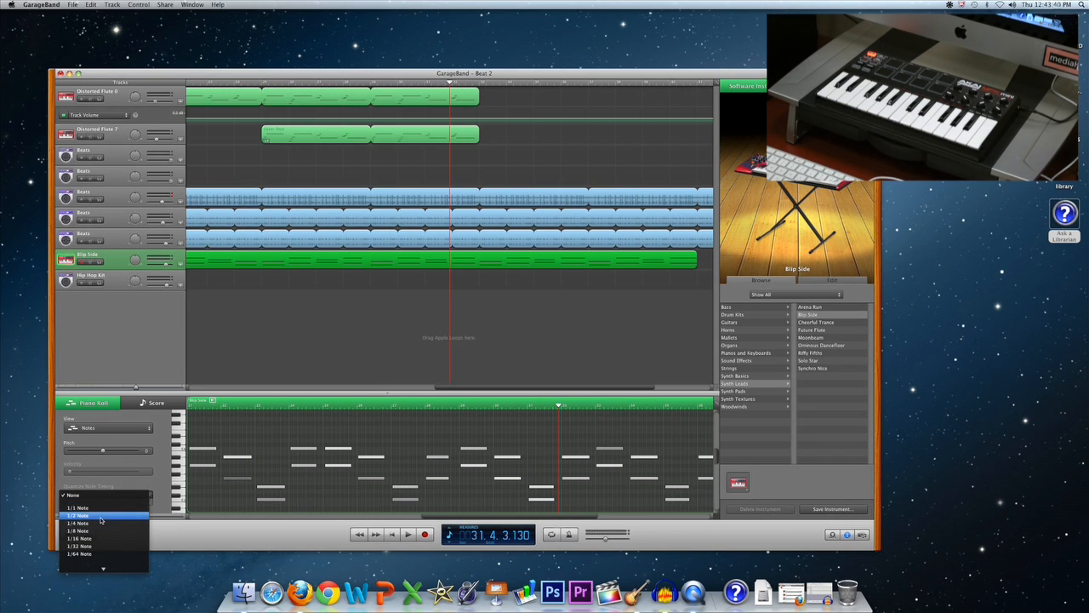
{"action": "left_click", "coordinate": [78, 507]}
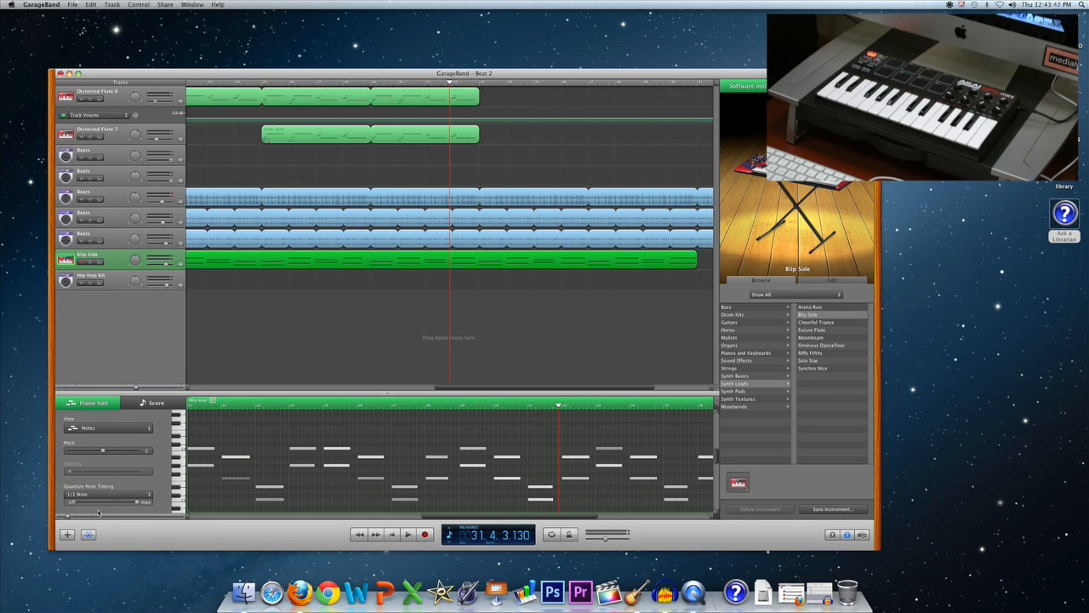
{"action": "mouse_move", "coordinate": [289, 460]}
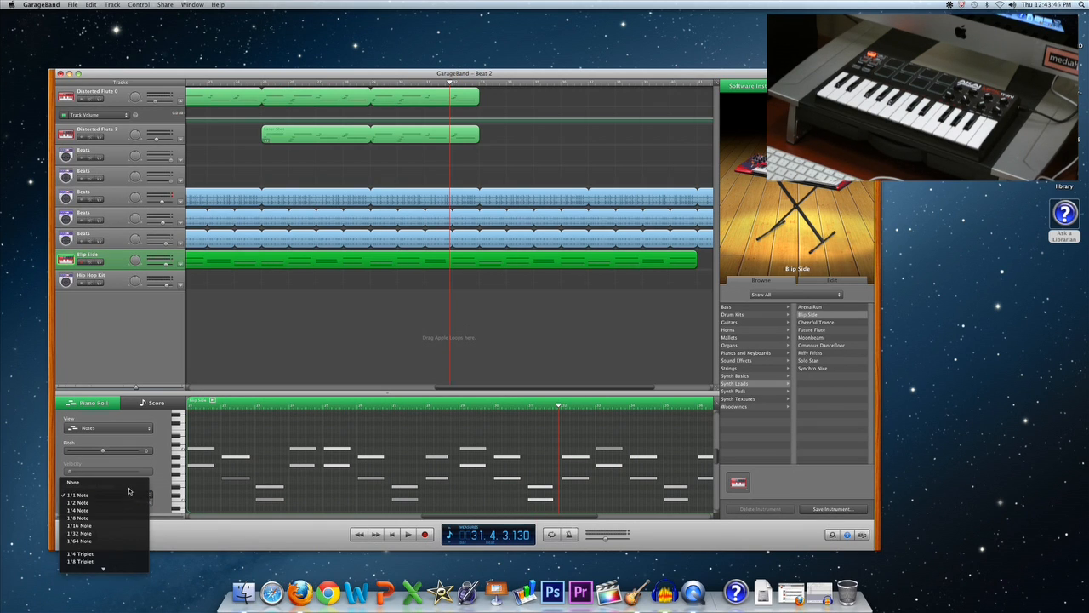
{"action": "left_click", "coordinate": [75, 483]}
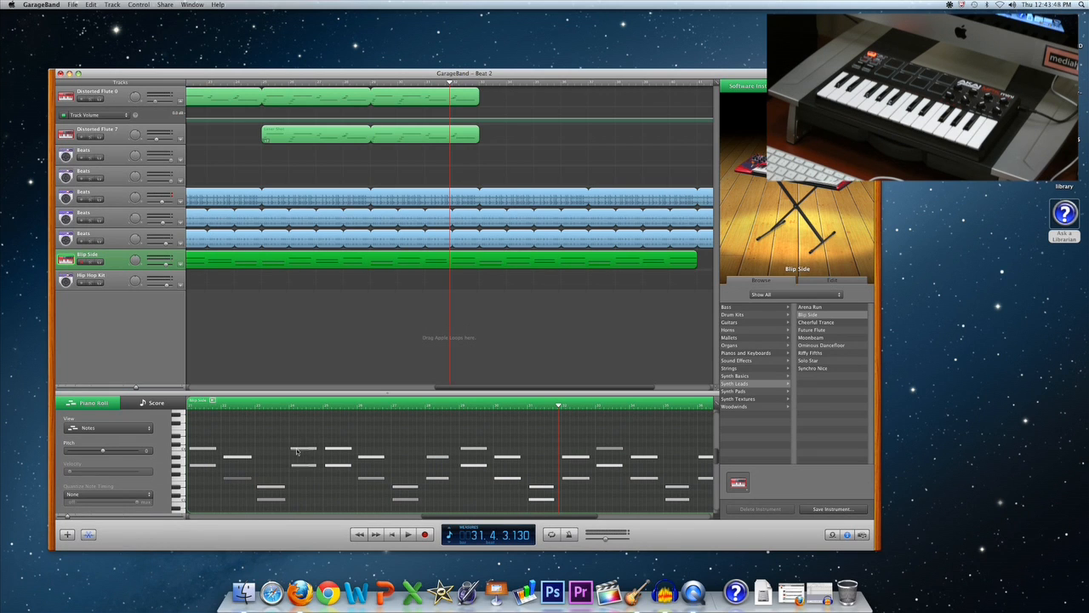
{"action": "left_click", "coordinate": [105, 494]}
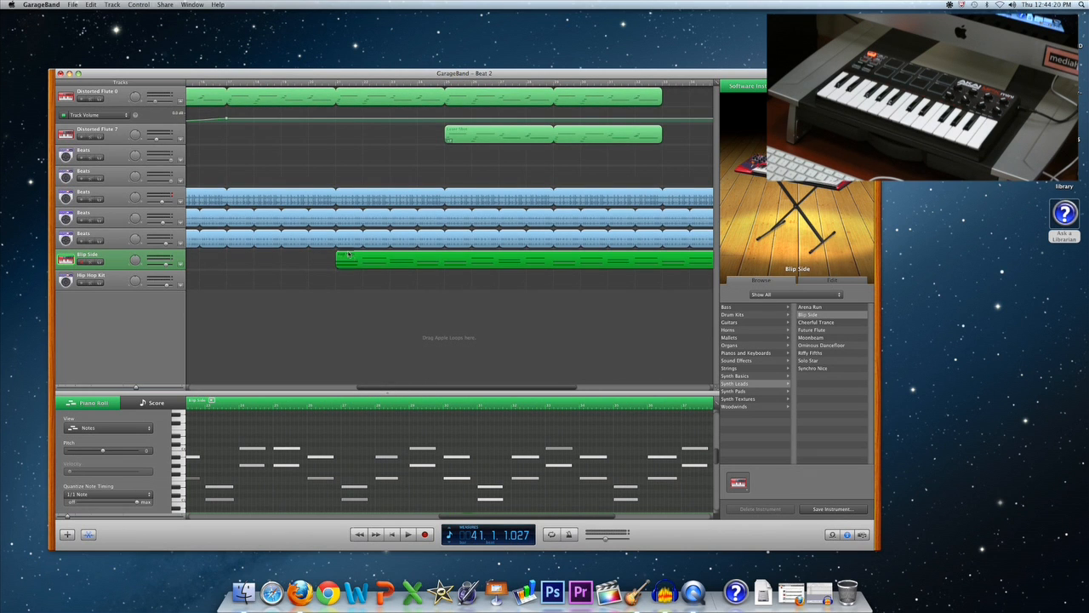
Step: Quantize the next green synth region's note timing the same way
{"action": "left_click", "coordinate": [408, 534]}
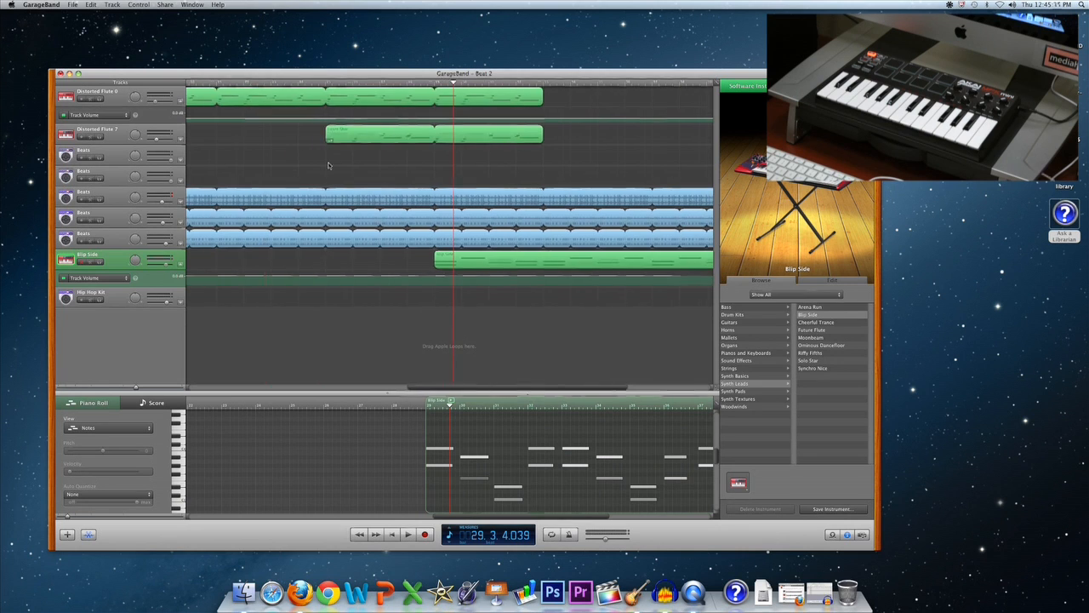
{"action": "left_click", "coordinate": [408, 535]}
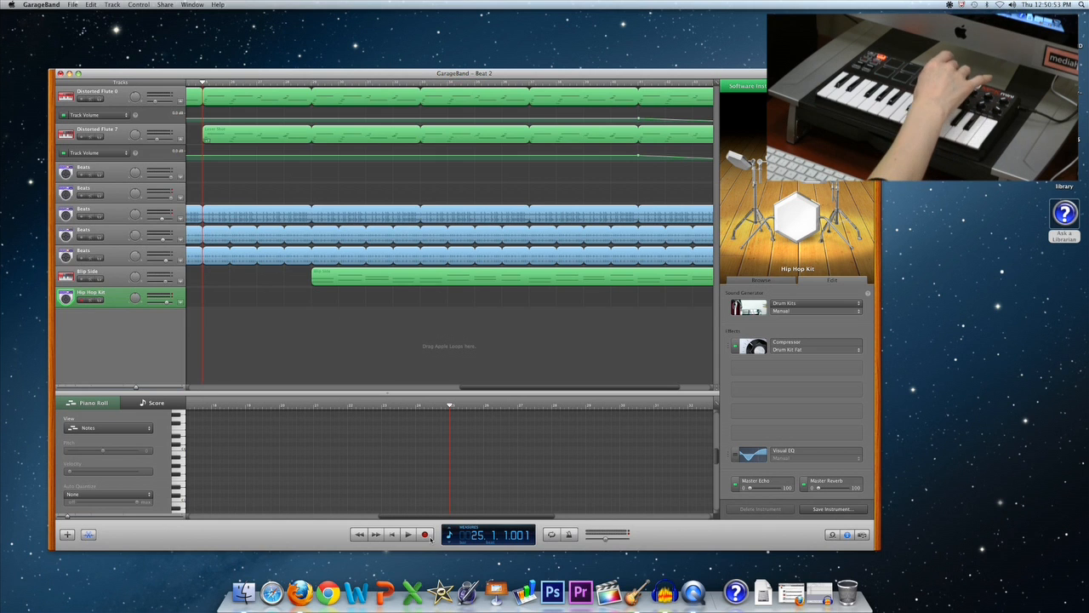
Step: Record a live clap part onto the Hip Hop Kit track via the MIDI keyboard
{"action": "left_click", "coordinate": [408, 534]}
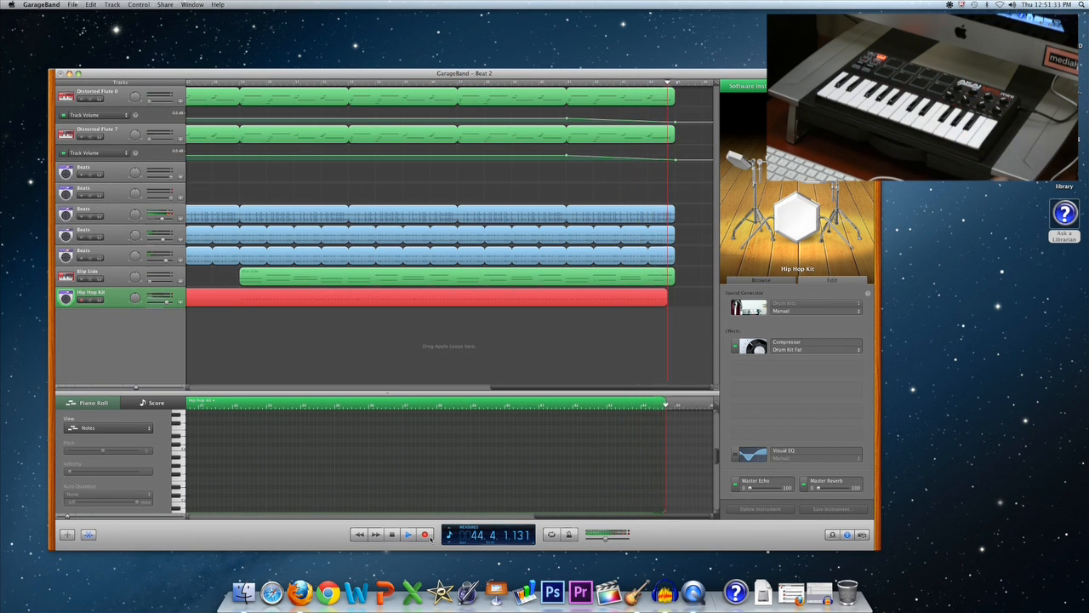
Step: Stop the clap recording, quantize its notes, and add a Phaser effect to the track
{"action": "left_click", "coordinate": [409, 535]}
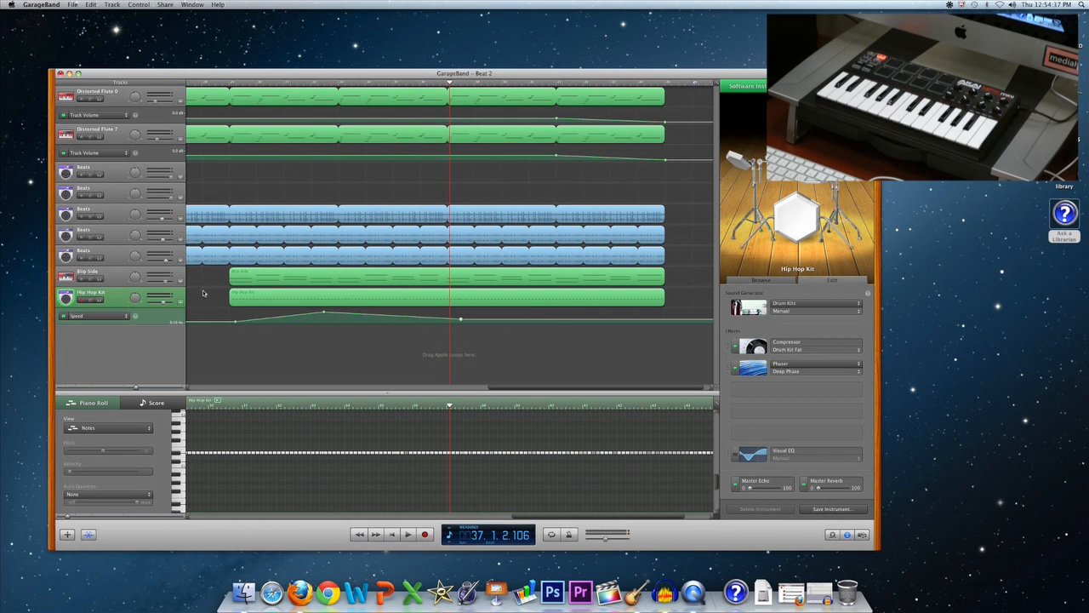
{"action": "left_click", "coordinate": [408, 534]}
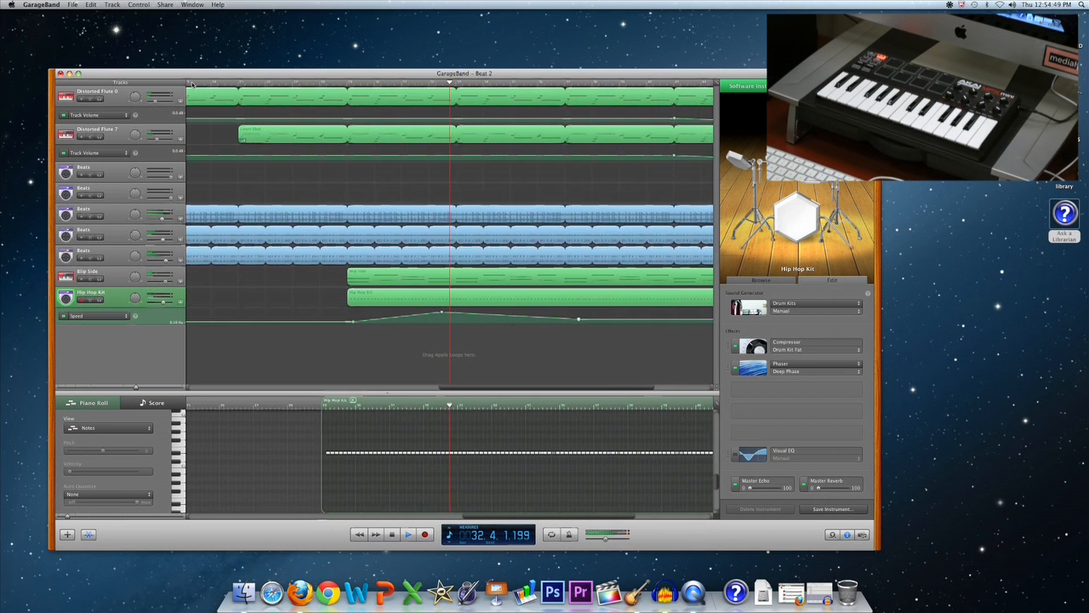
{"action": "left_click", "coordinate": [408, 534]}
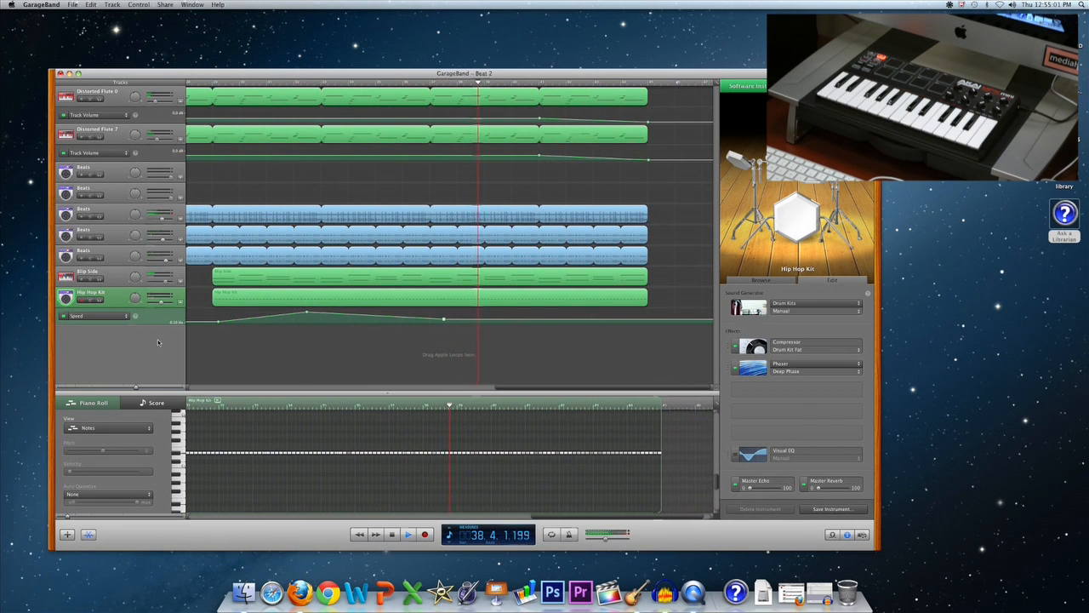
{"action": "left_click", "coordinate": [408, 535]}
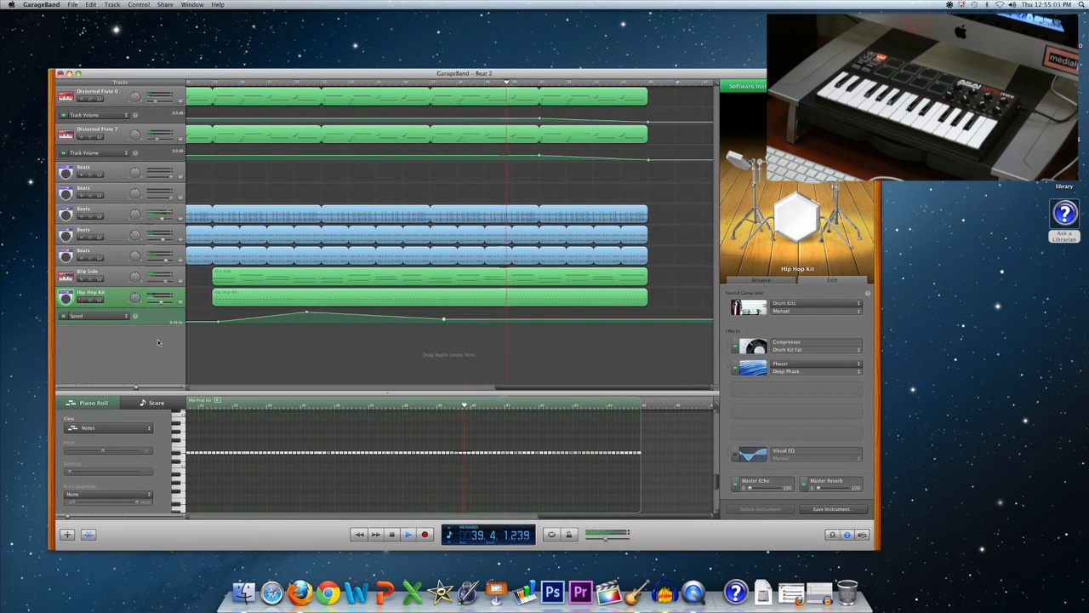